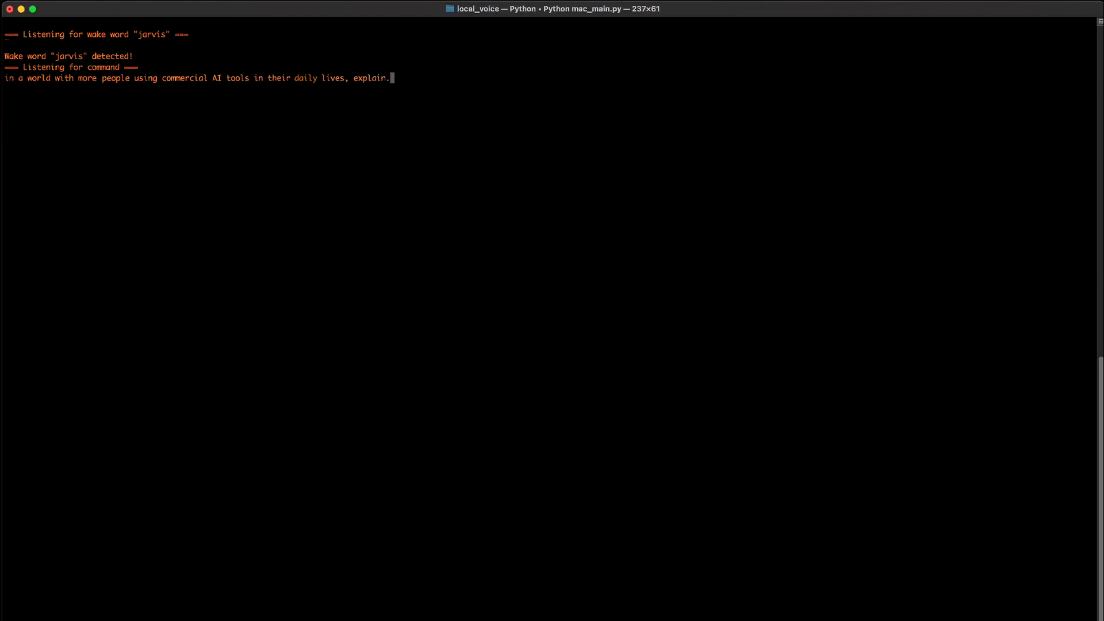
text(briefly without verbosity to some...)
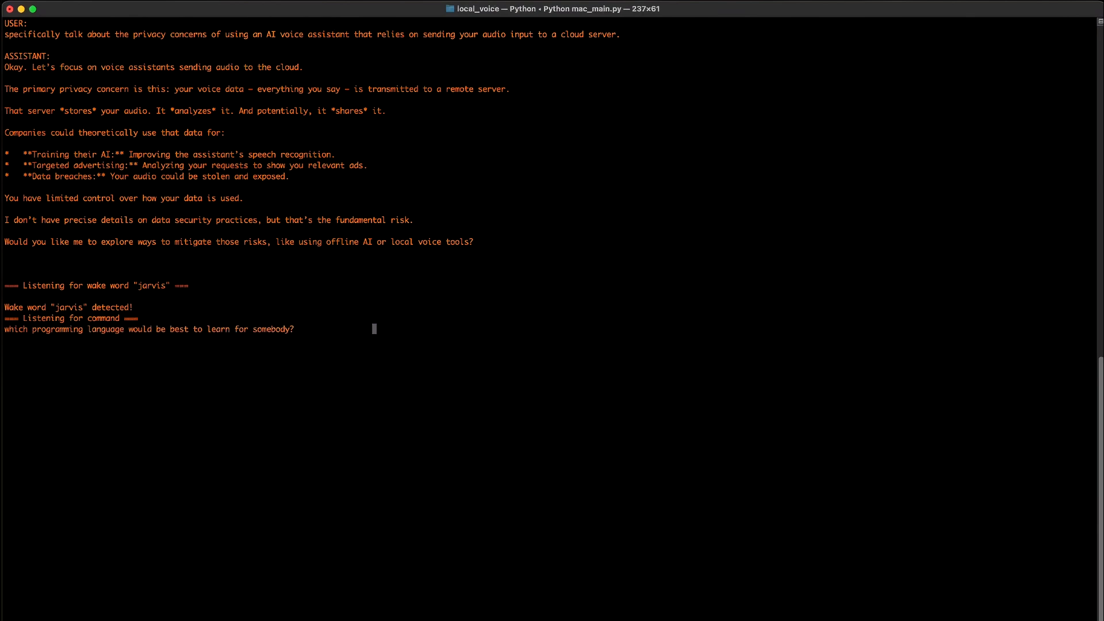
text(interested in developing their own)
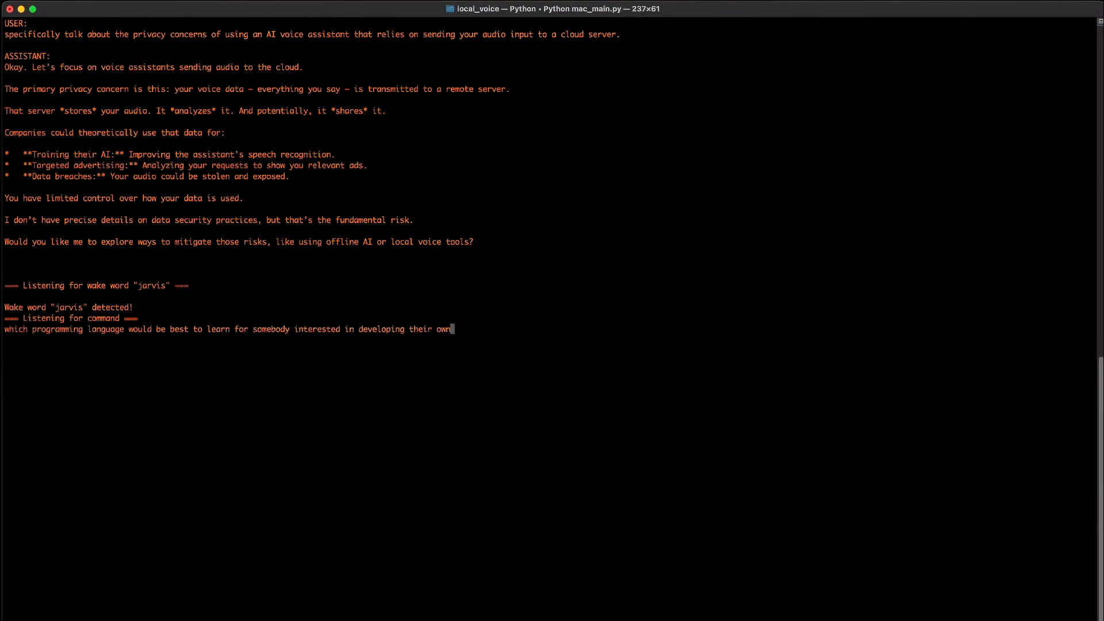